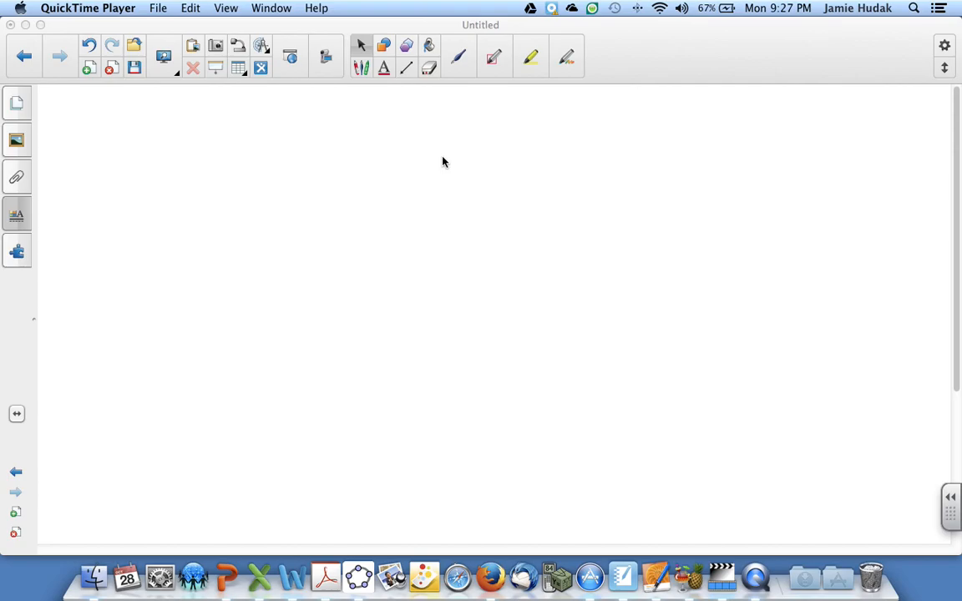
mouse_move(461, 68)
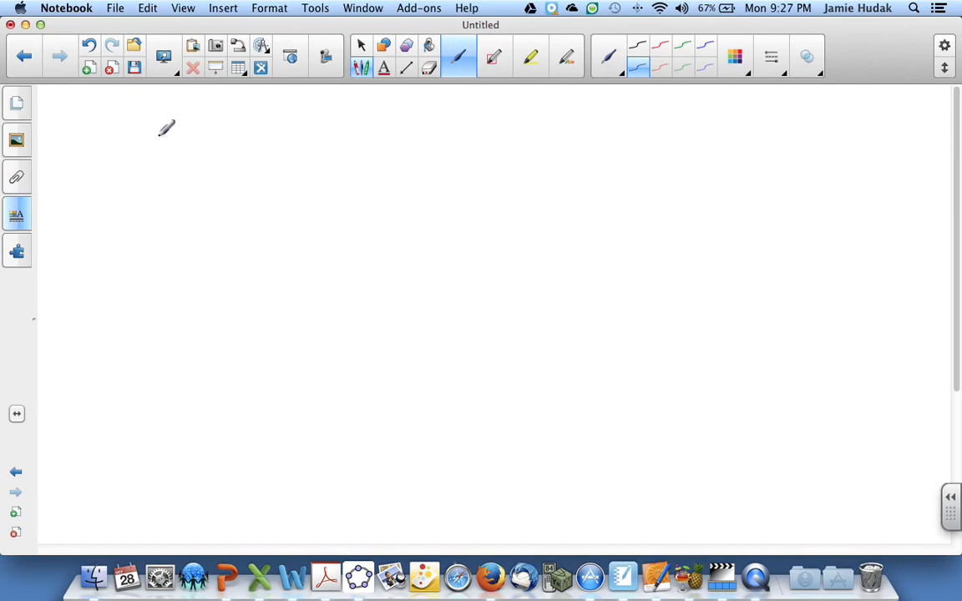
Handwrite 'Linear Equations' at the top left and convert it to typed text
drag(170, 117, 154, 175)
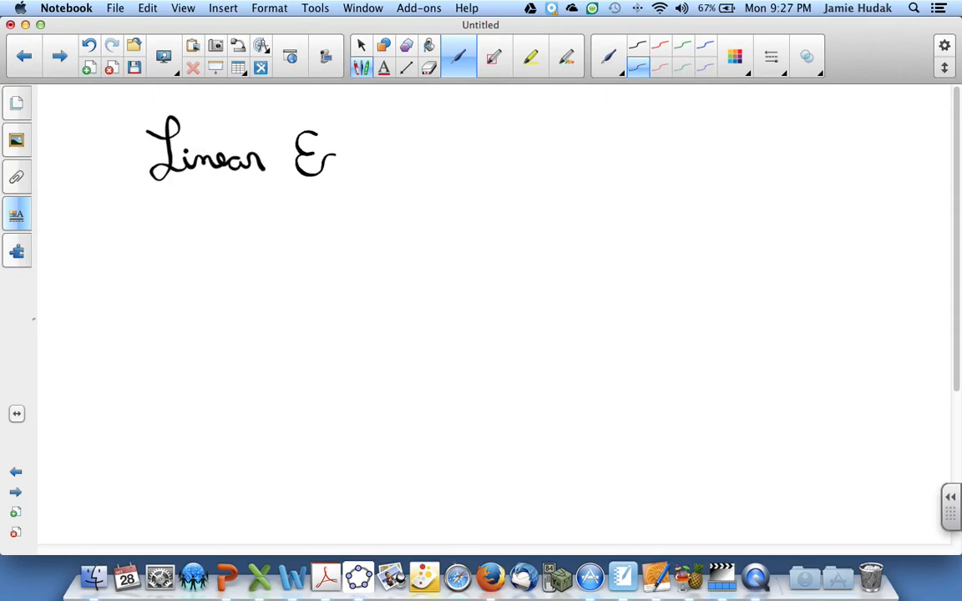
drag(309, 142, 384, 192)
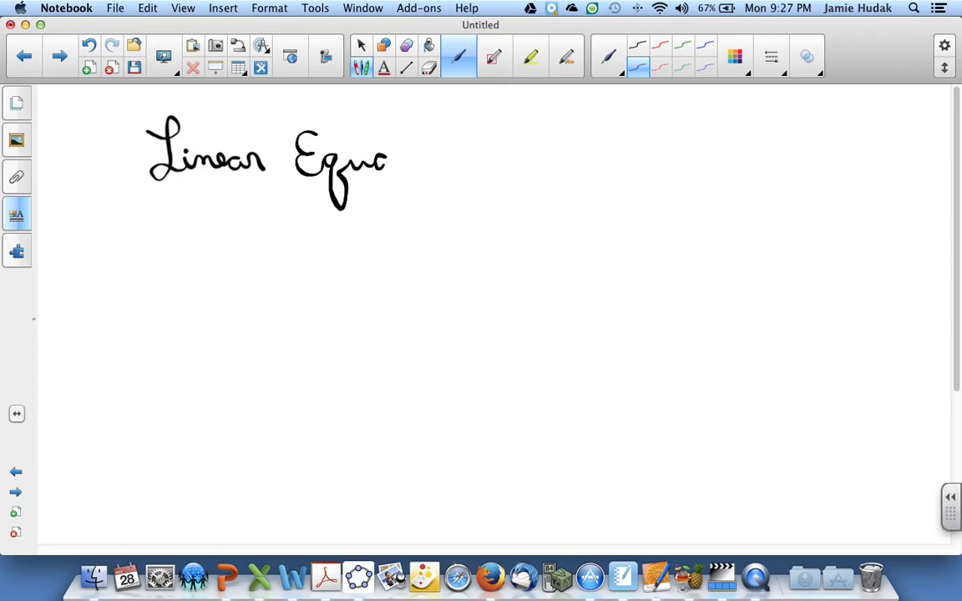
drag(385, 154, 459, 159)
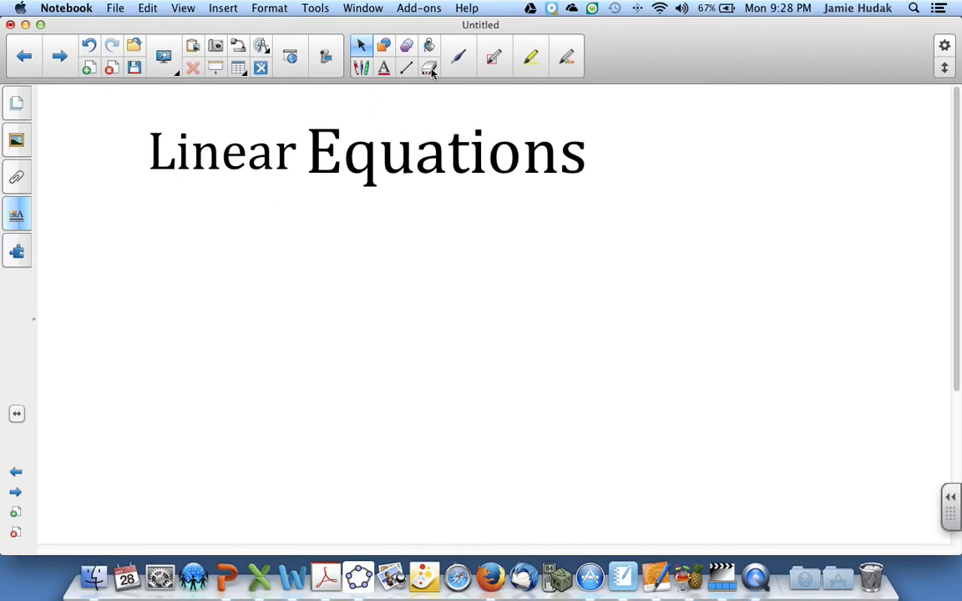
Draw a straight underline beneath the title and group it with the 'Linear Equations' text
click(407, 69)
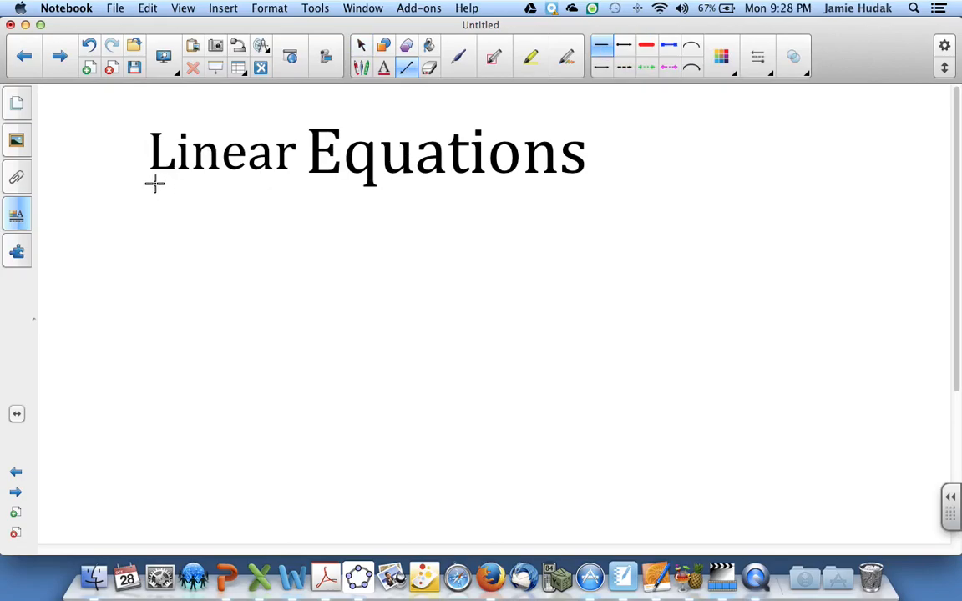
drag(153, 182, 574, 182)
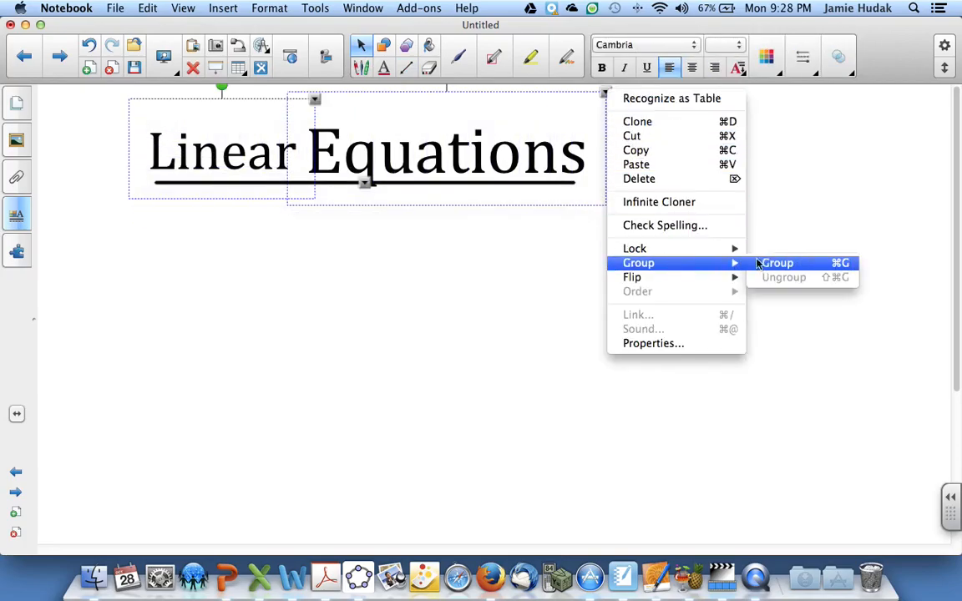
click(775, 262)
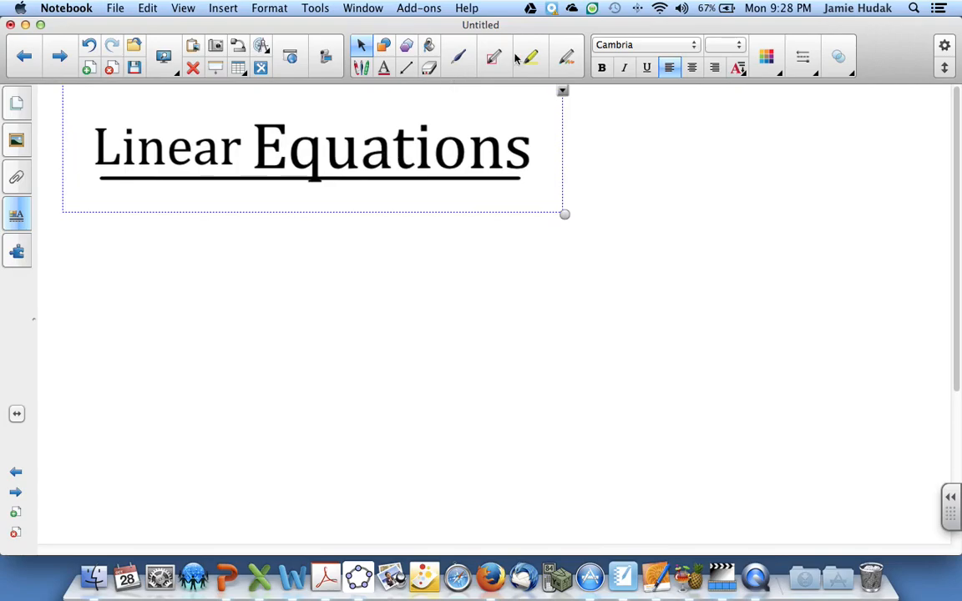
click(458, 57)
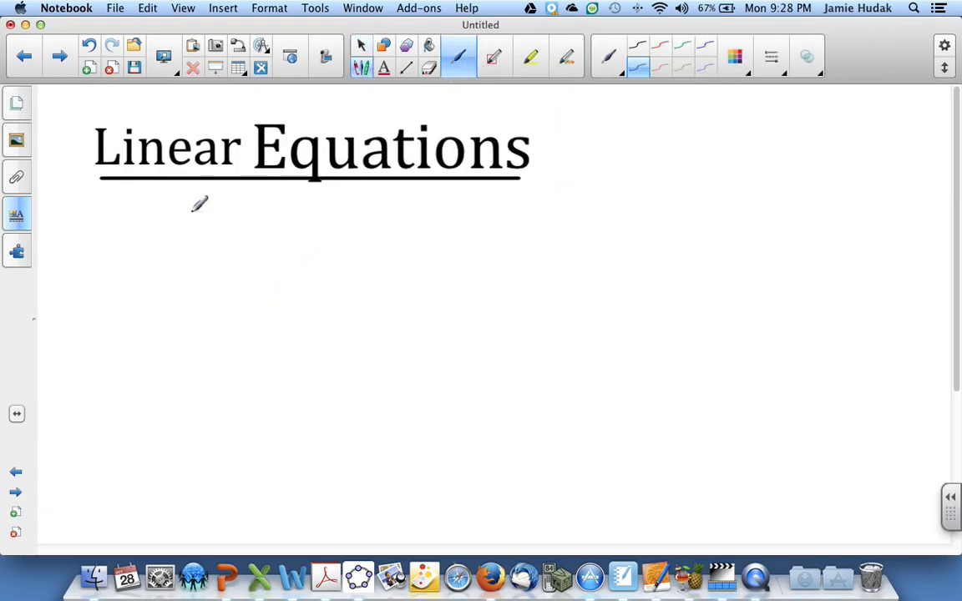
Handwrite 'any Equation such that' on the first line below the title
drag(175, 209, 214, 233)
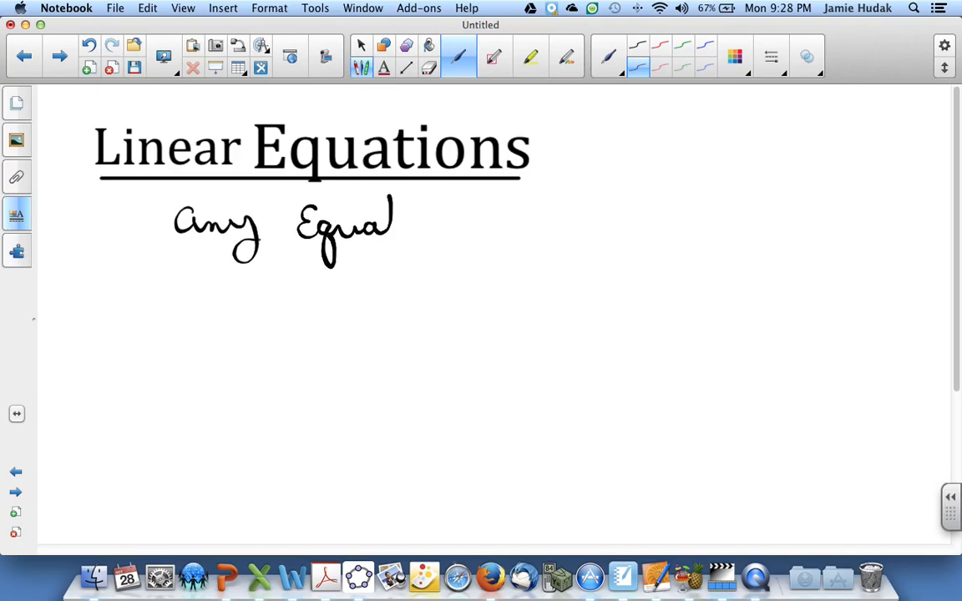
drag(392, 217, 443, 225)
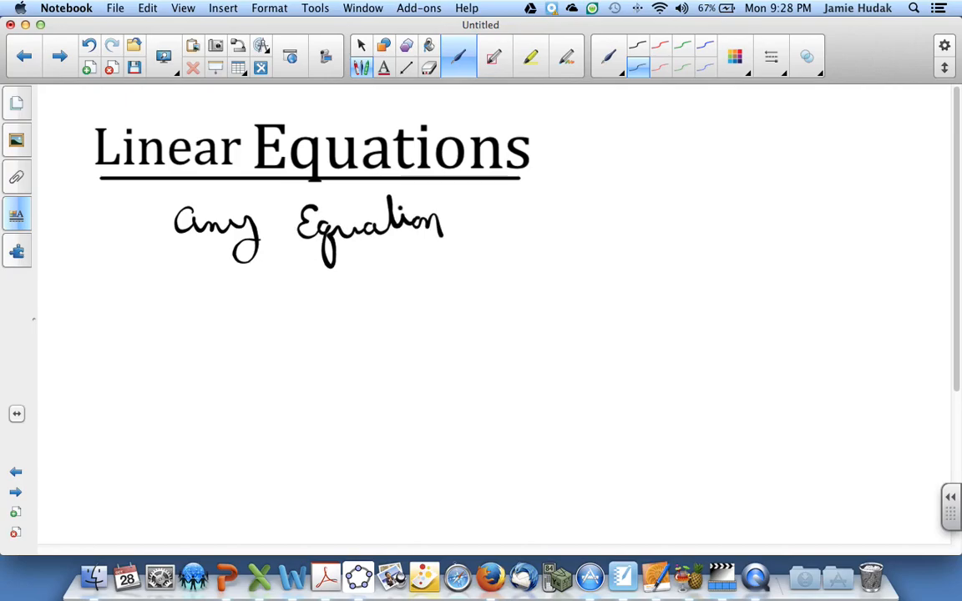
drag(459, 231, 501, 225)
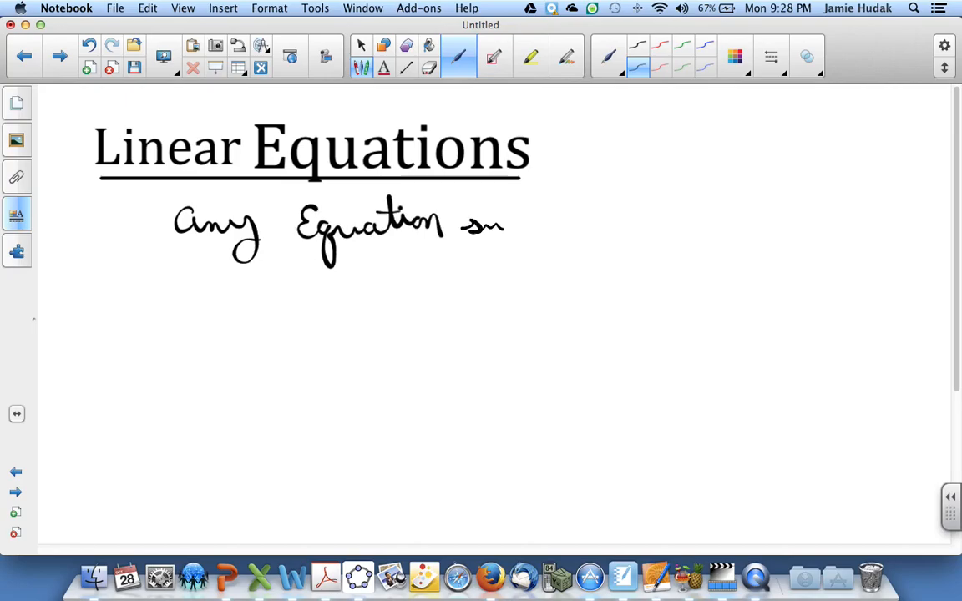
drag(501, 221, 598, 220)
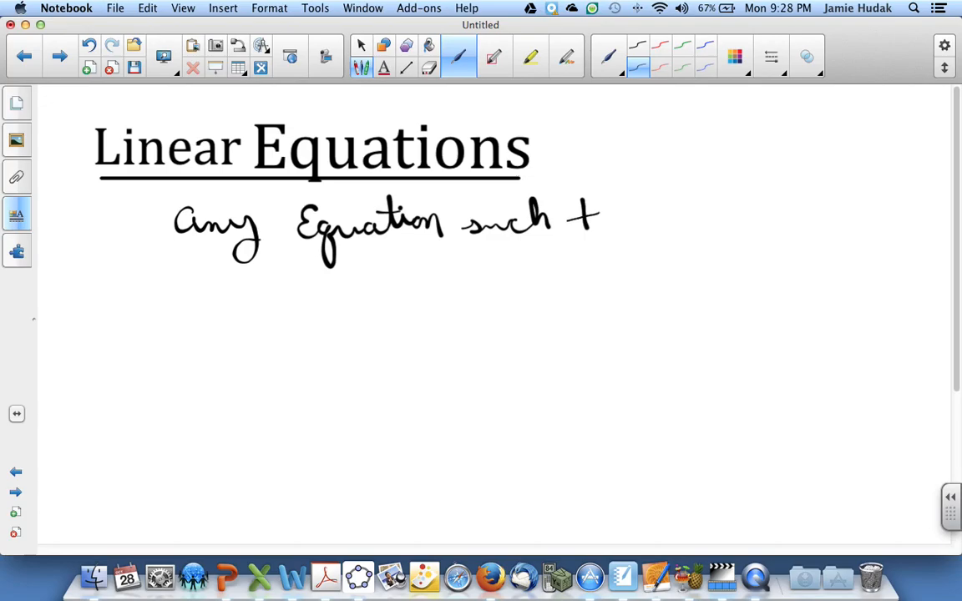
drag(588, 231, 654, 208)
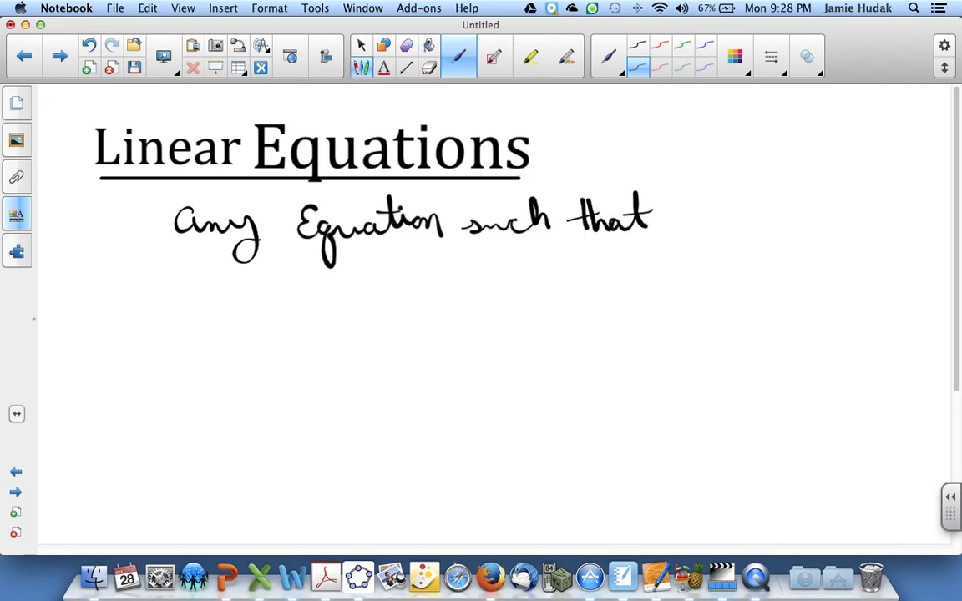
Handwrite 'every variable has an exponent' and 'of one.' on the following lines
drag(180, 301, 214, 297)
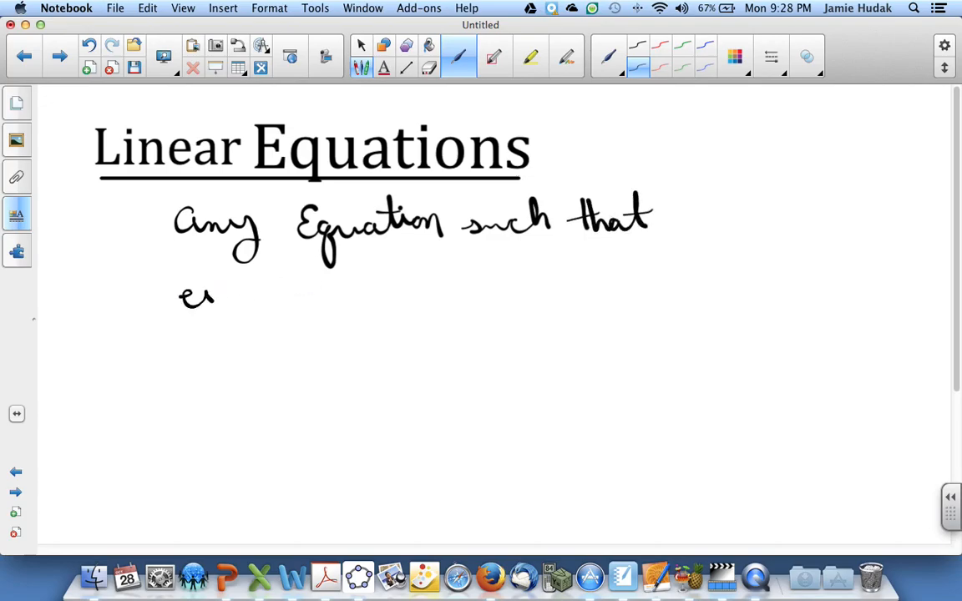
drag(214, 301, 280, 314)
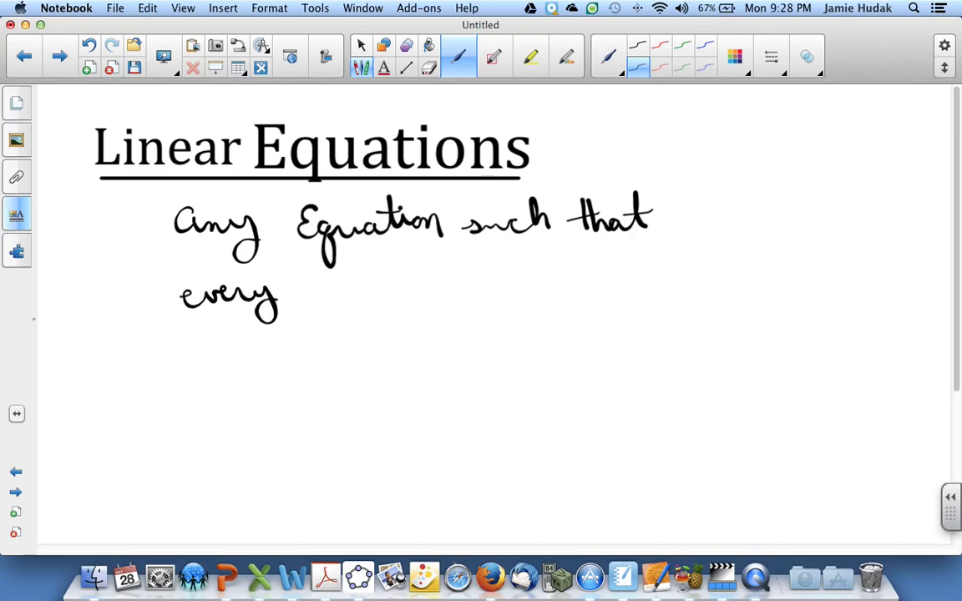
drag(315, 297, 397, 297)
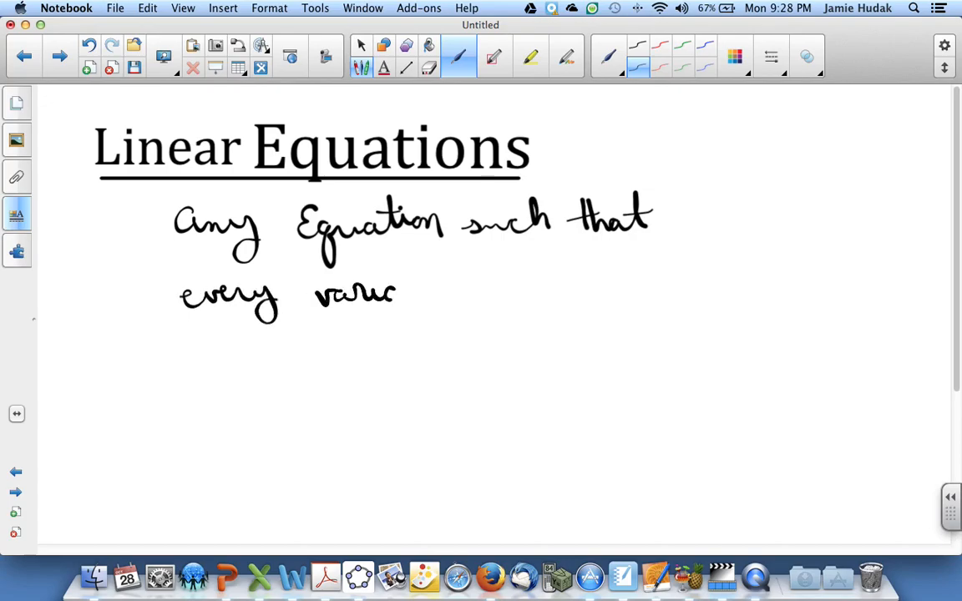
drag(397, 292, 464, 293)
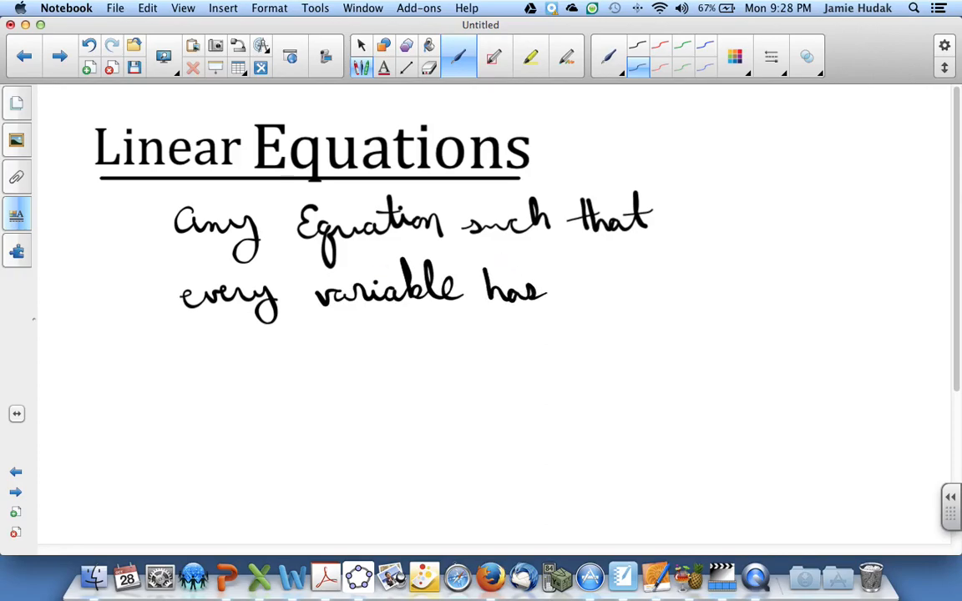
drag(554, 292, 659, 292)
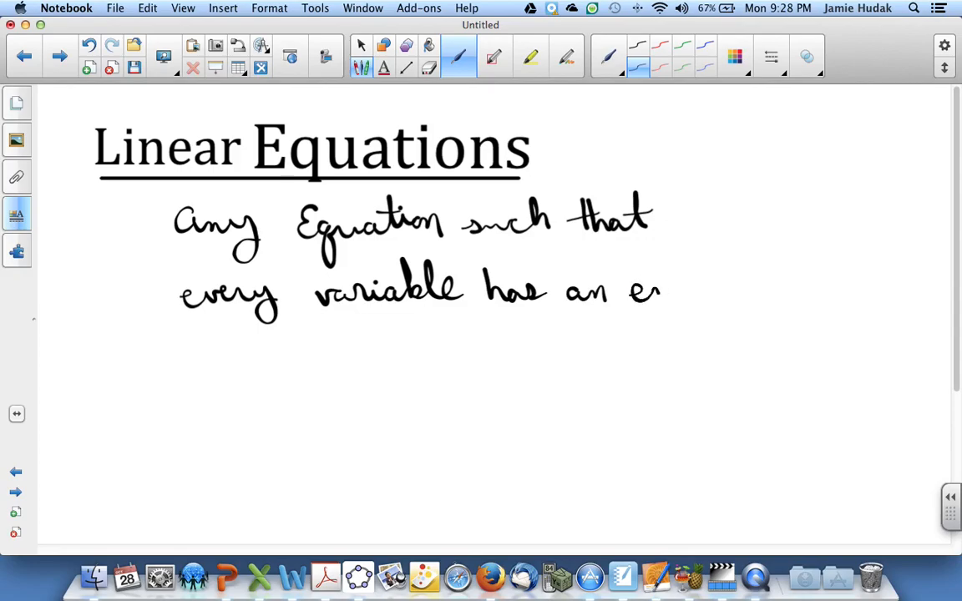
drag(659, 292, 714, 300)
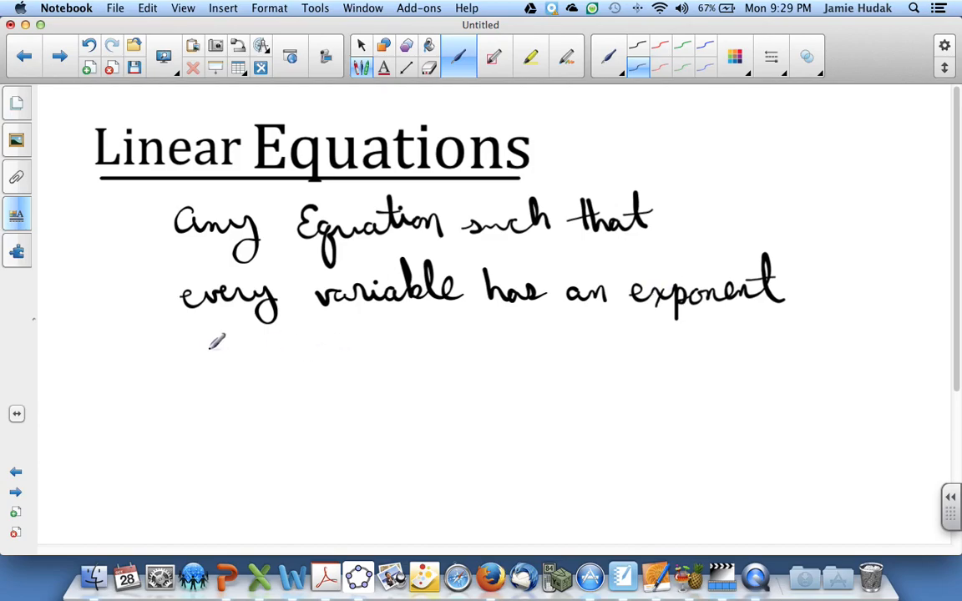
drag(200, 351, 234, 384)
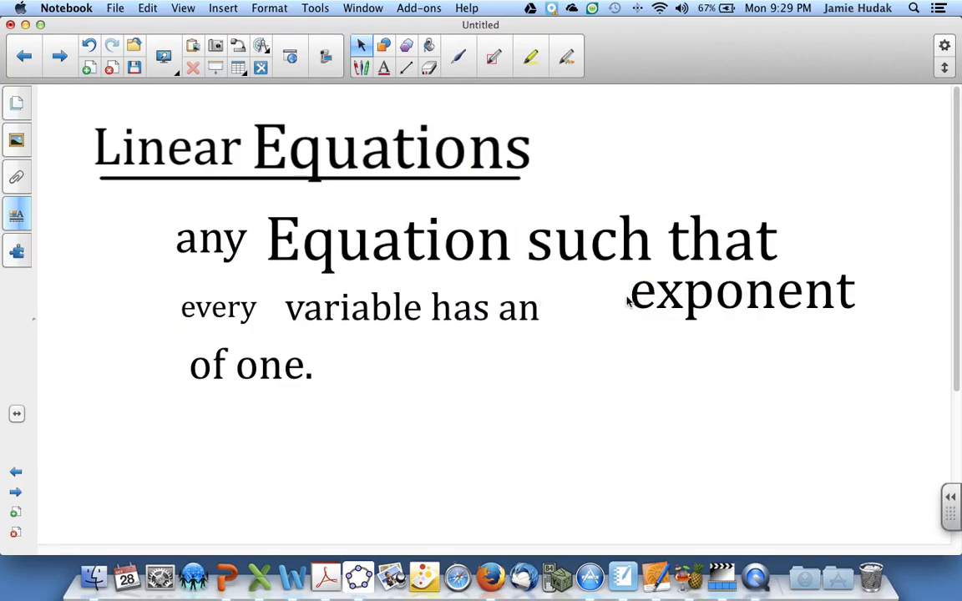
Move the typed word 'exponent' into line after 'every variable has an'
drag(738, 290, 660, 307)
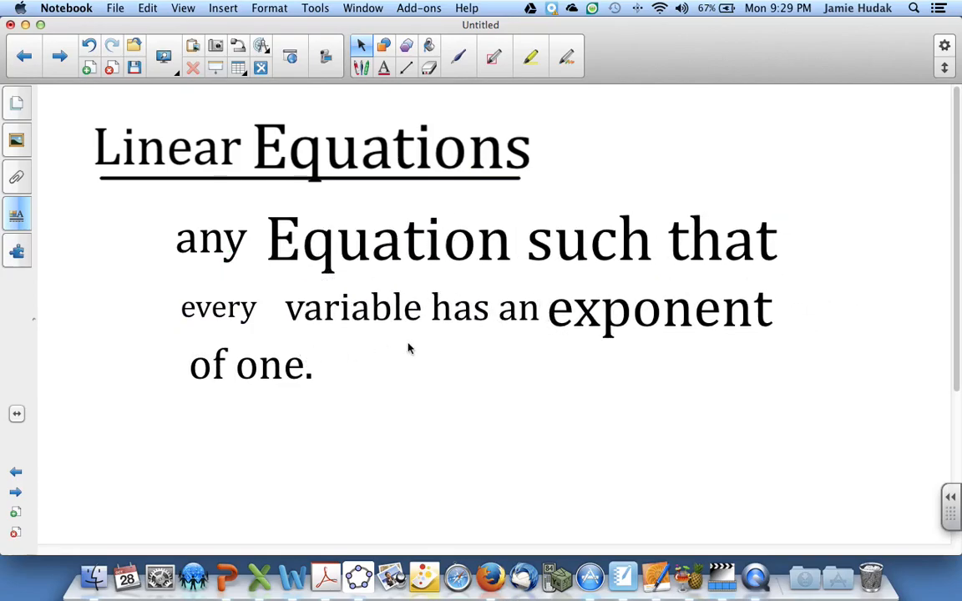